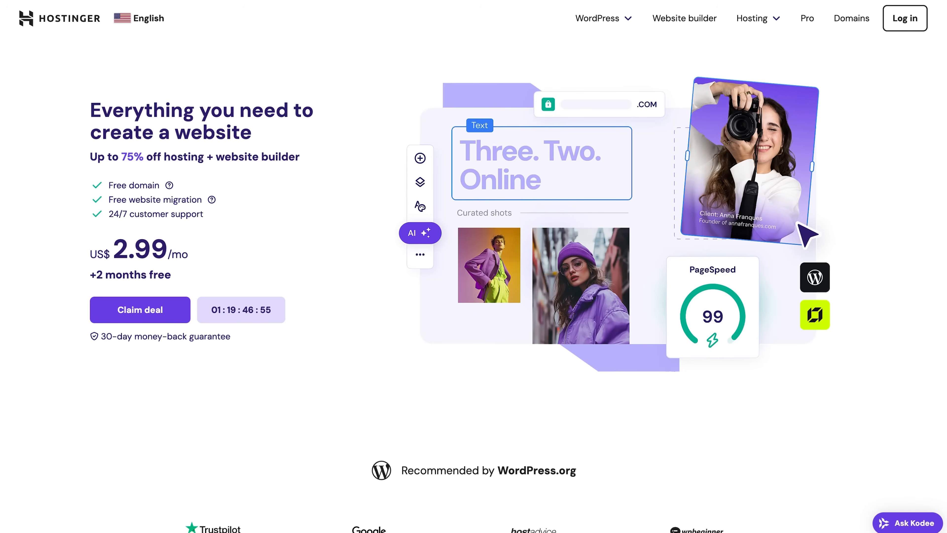
Sign in to the Hostinger account to reach the hPanel dashboard
click(905, 19)
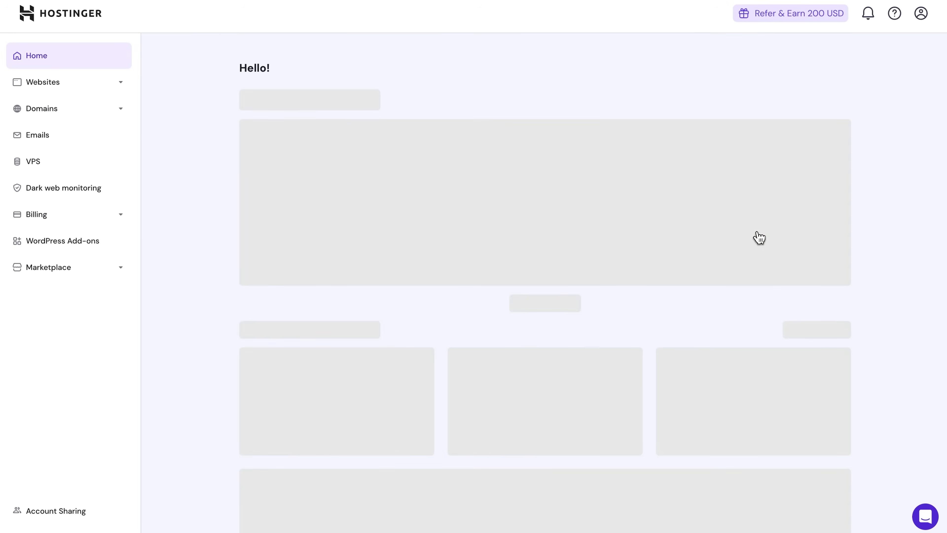
From the Websites list, launch the Horizons web app editor for the slategray-rook site
click(43, 81)
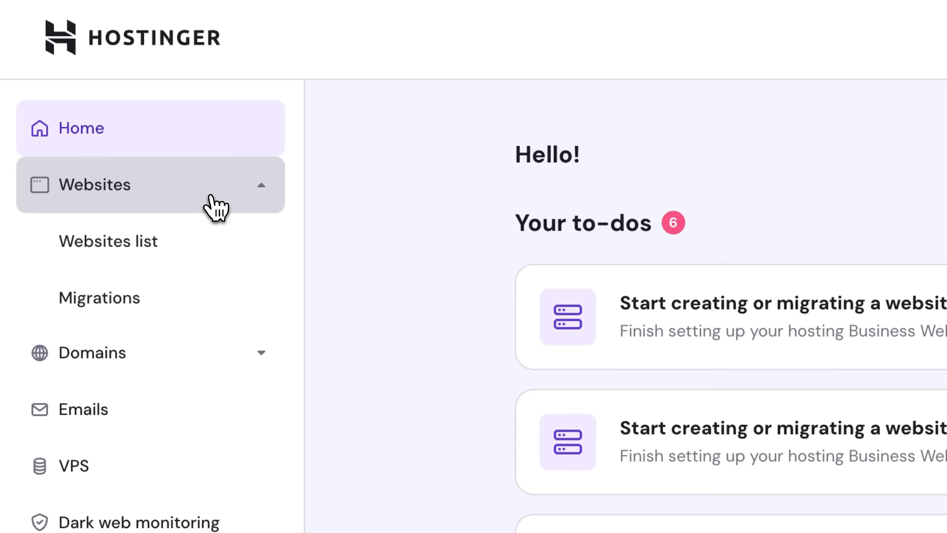
click(108, 240)
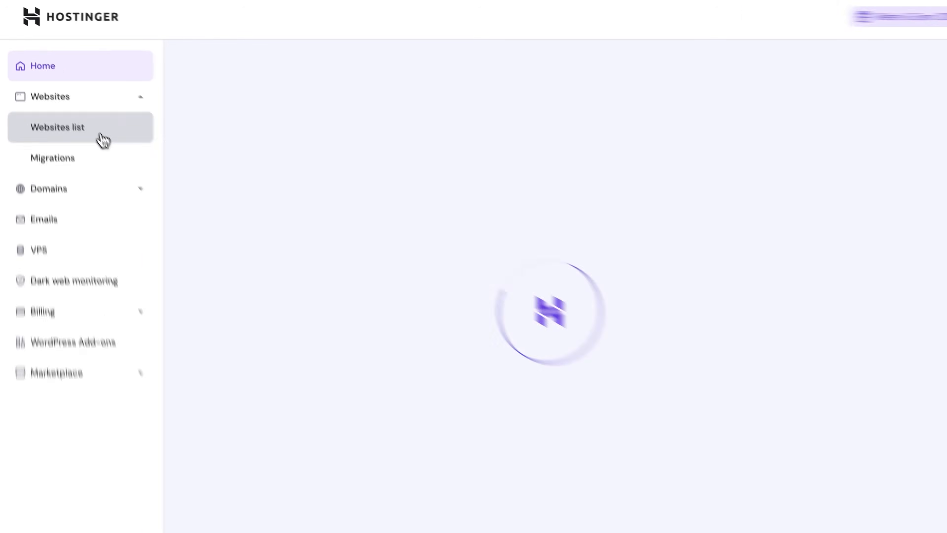
click(57, 127)
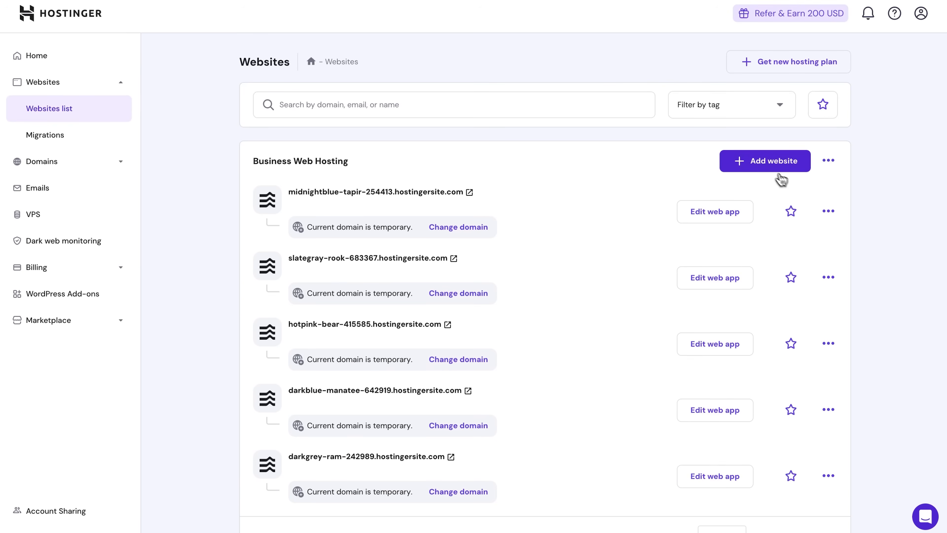
click(765, 160)
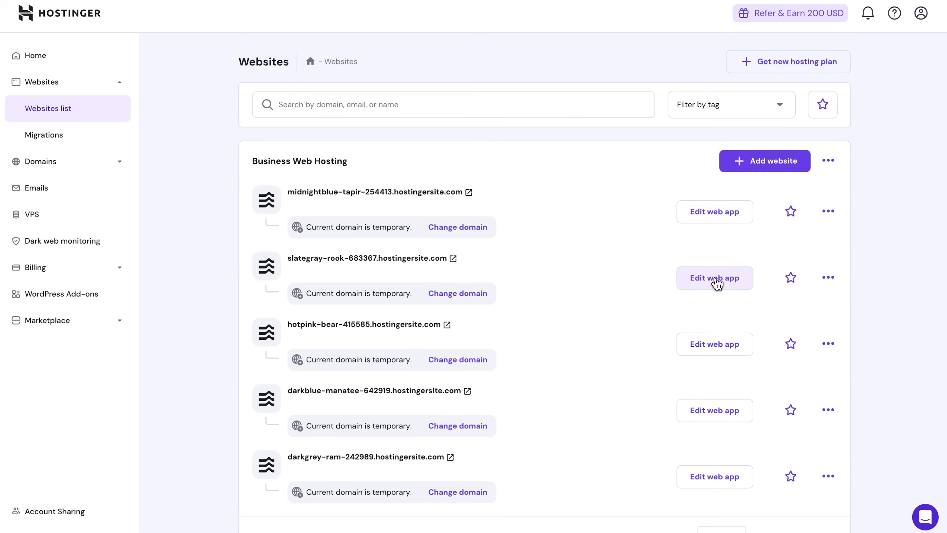
click(714, 278)
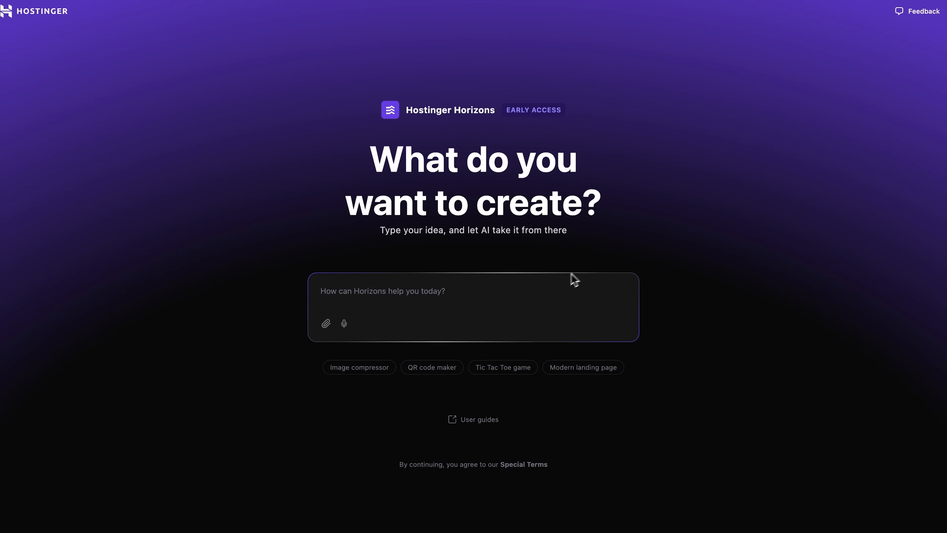
mouse_move(365, 290)
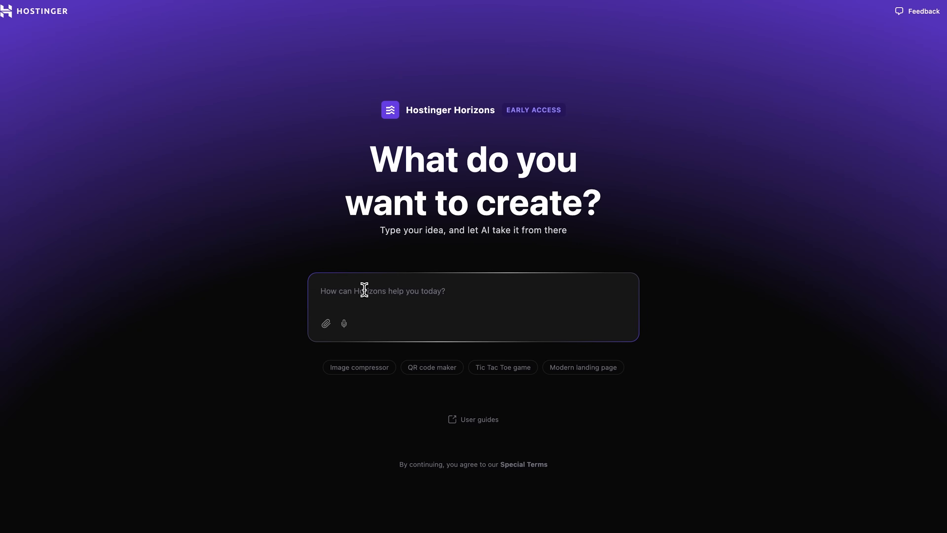
Submit a prompt for a simple fitness app with abs and arms programs plus meal plans
text(Create a simple fitness app with two fitness programs tailored to abs and arms. Also, add a section for meal plans.)
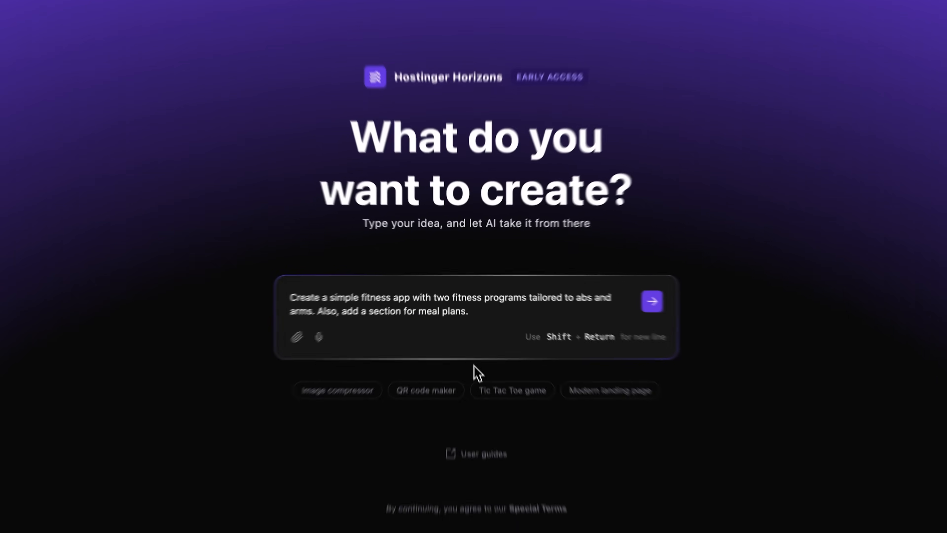
click(652, 301)
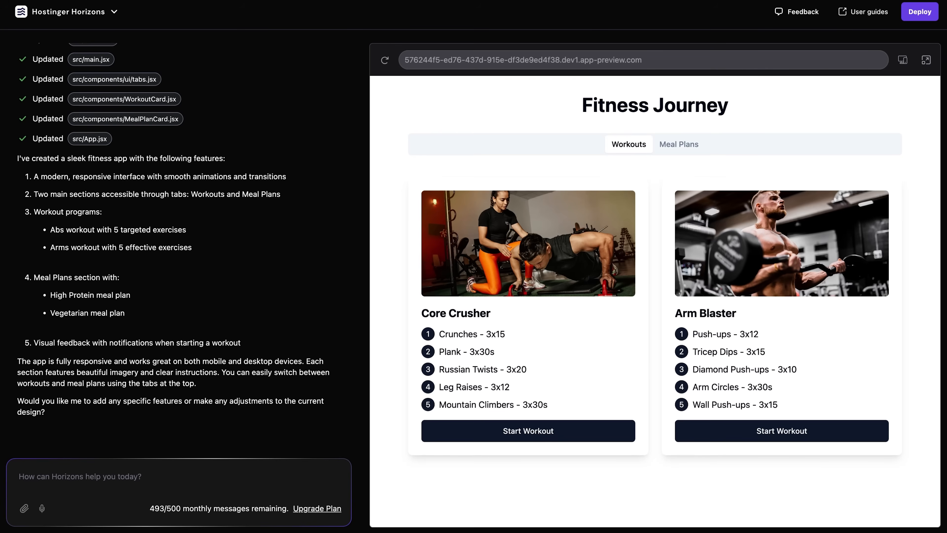
mouse_move(672, 150)
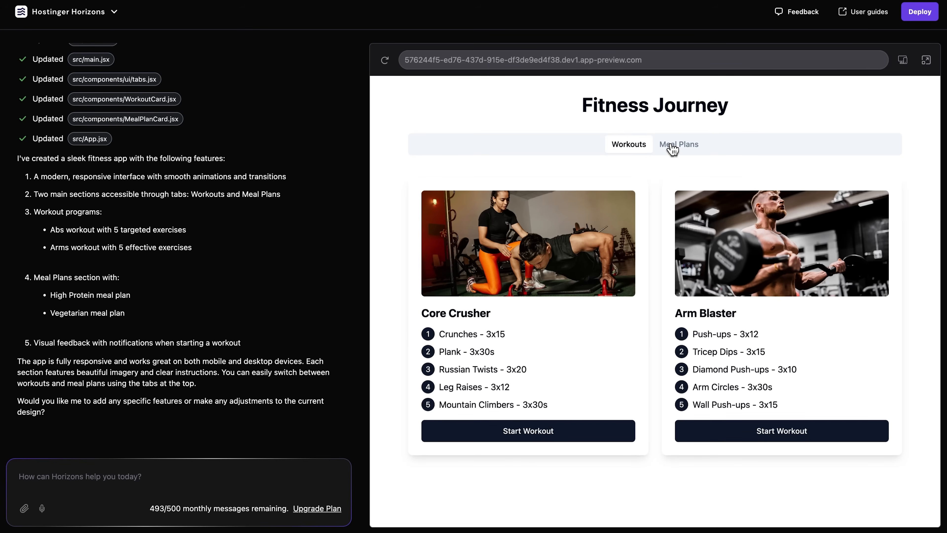
click(678, 144)
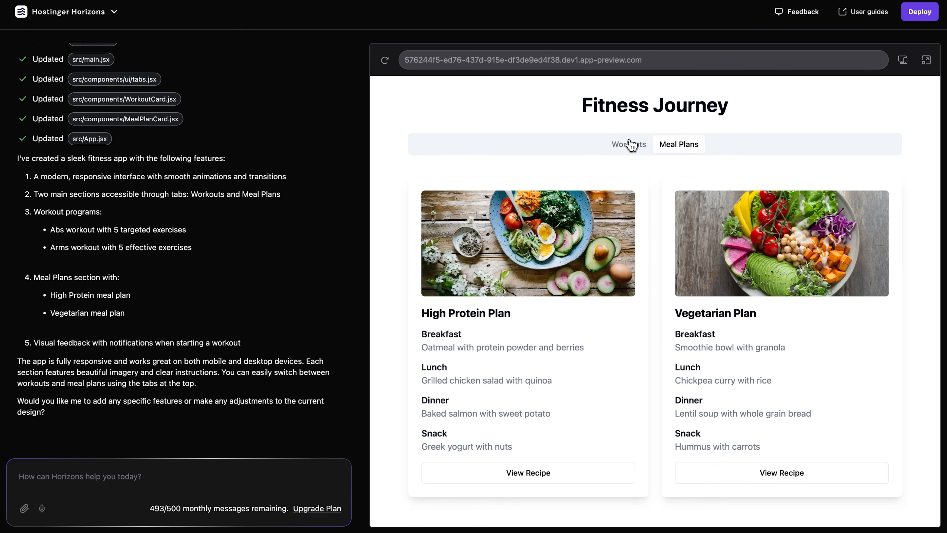
click(629, 144)
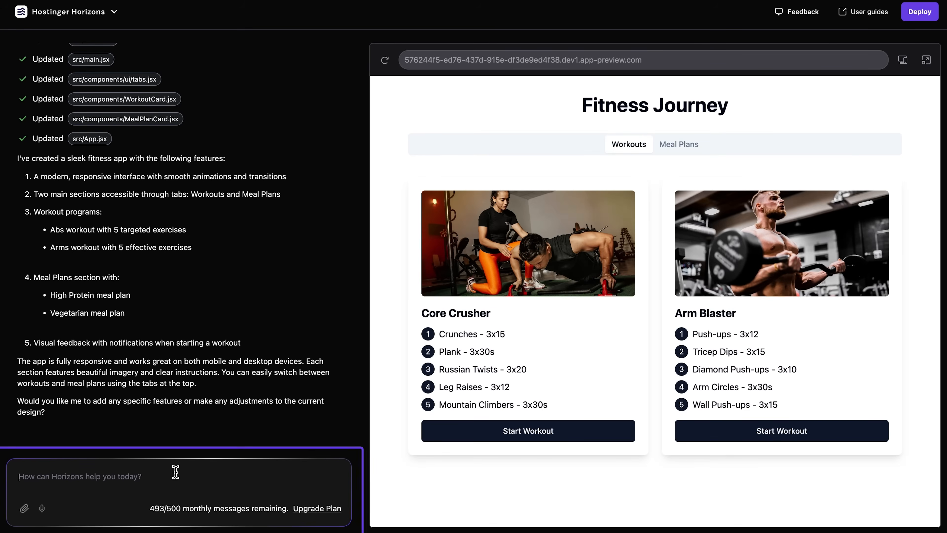
Ask Horizons to change the image for the Core Crusher workout
text(Change)
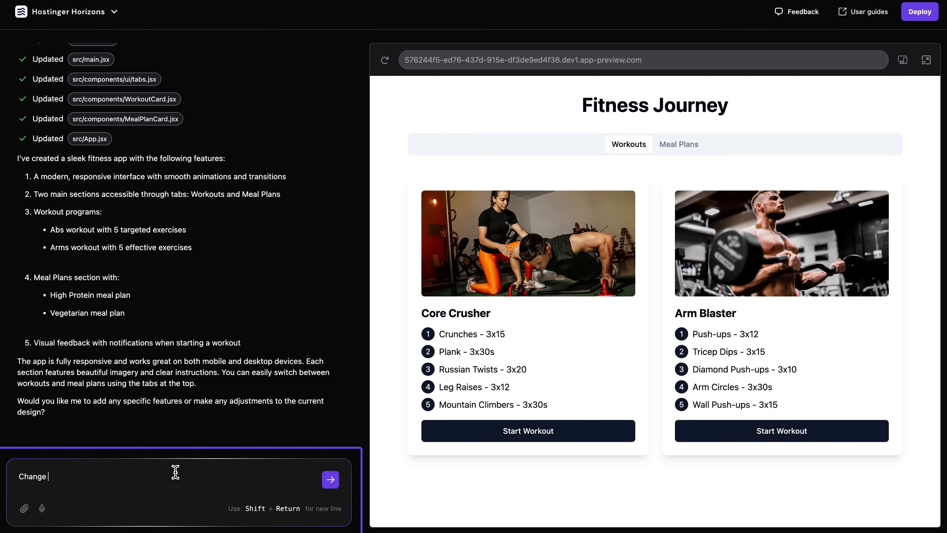
text(image for core)
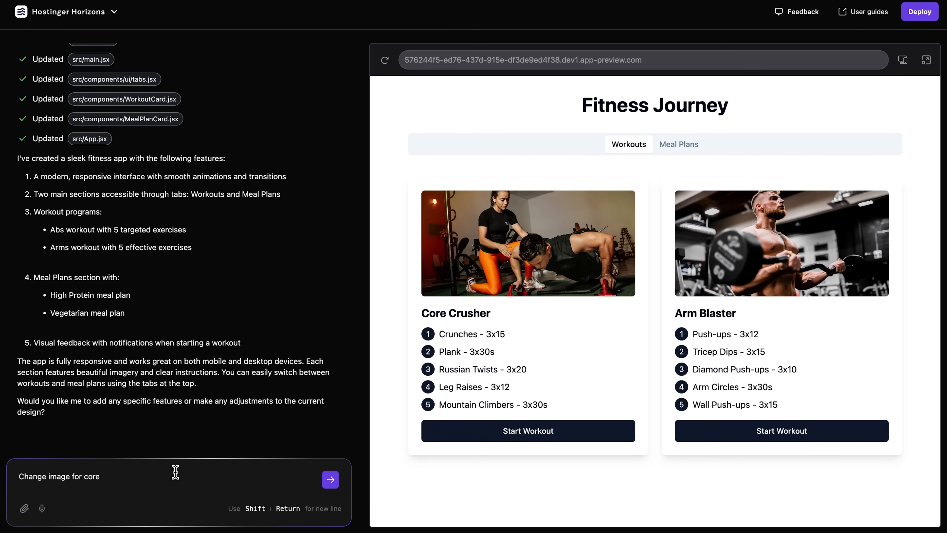
click(331, 480)
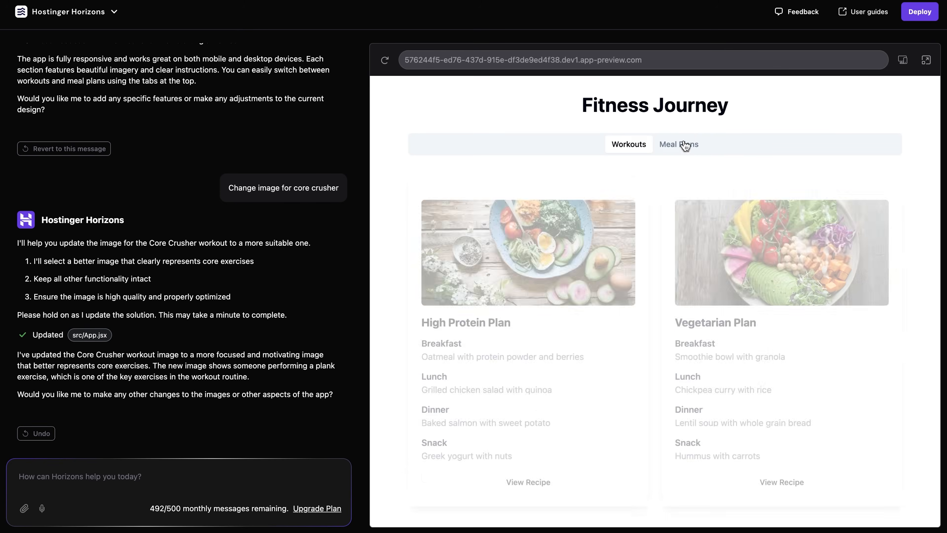
Deploy the Fitness Journey app live at goldenrod-dogfish-491141.hostingersite.com
click(920, 12)
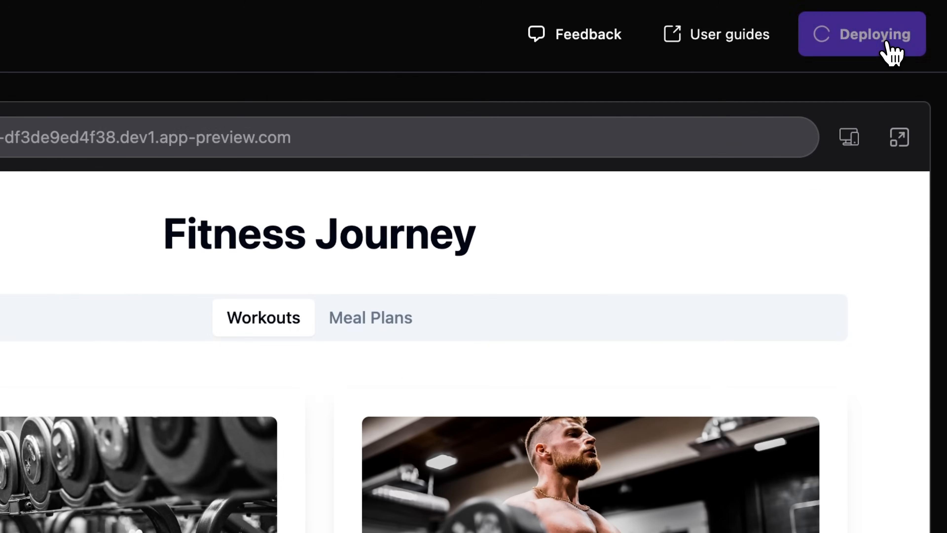
click(862, 34)
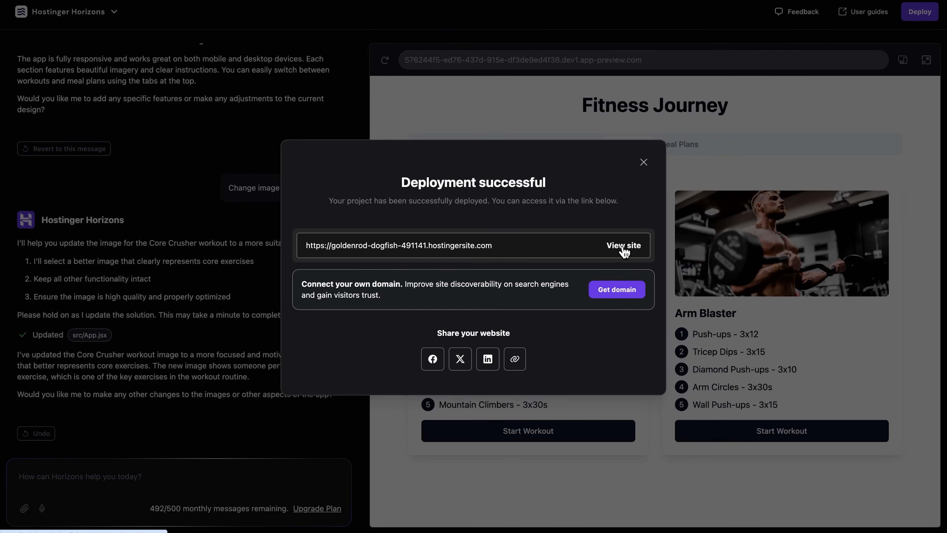